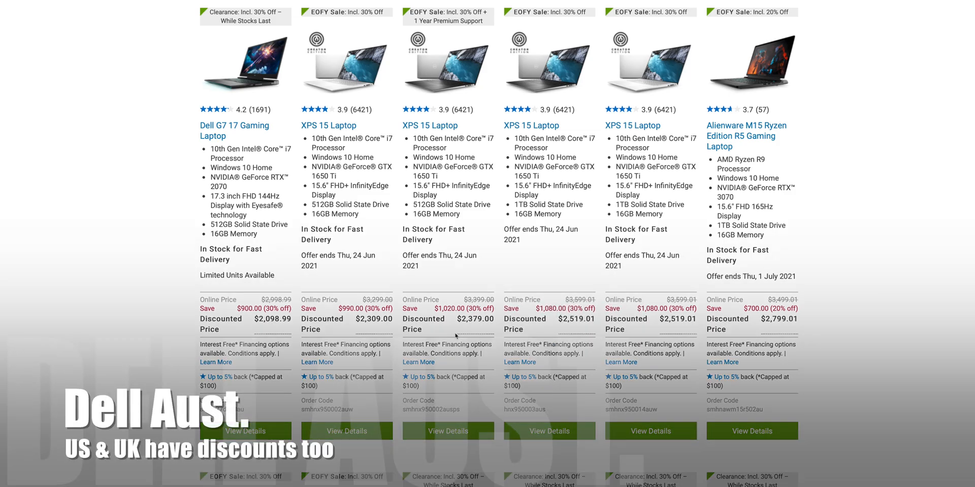
Review the New XPS 15 configurations and highlight the $1,230.00 saving
scroll("down", 3)
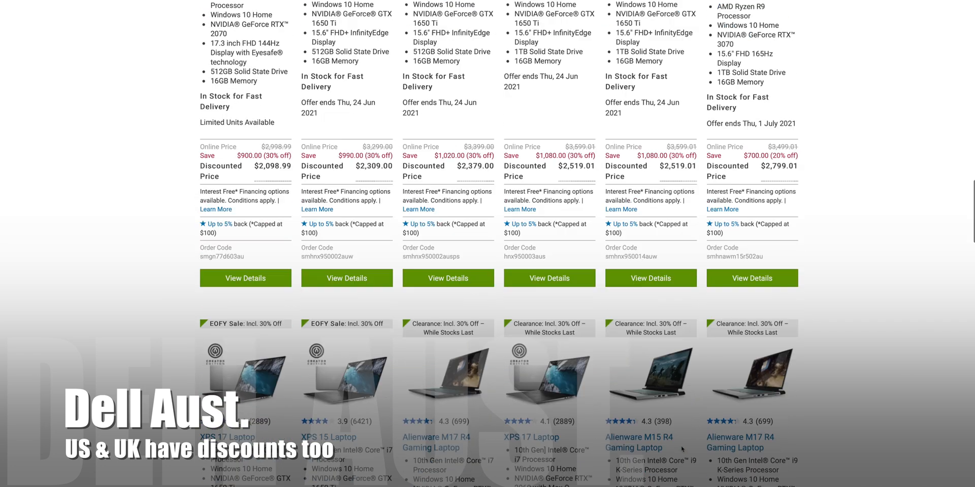
scroll("down", 3)
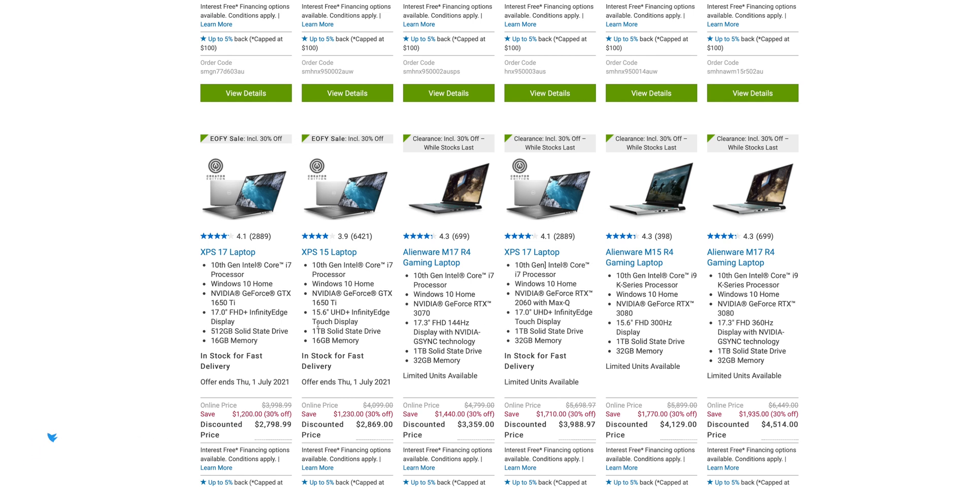
scroll("down", 3)
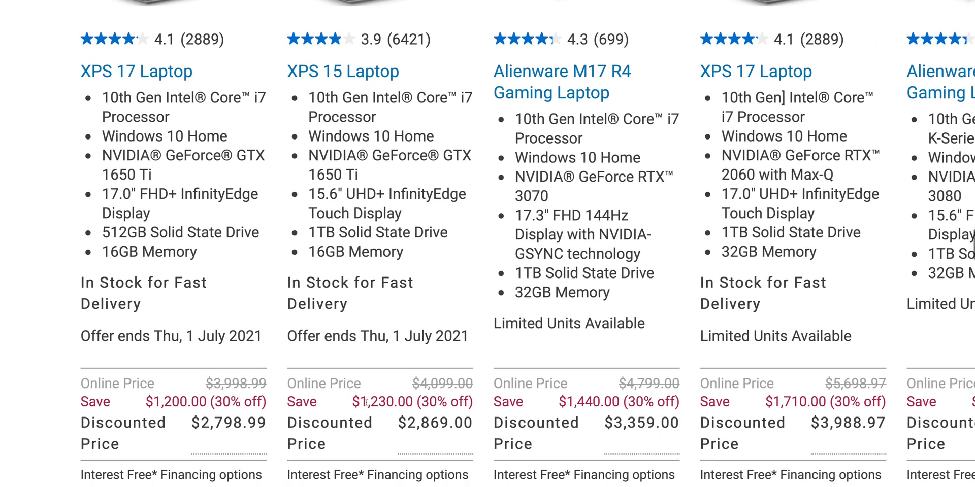
double_click(407, 402)
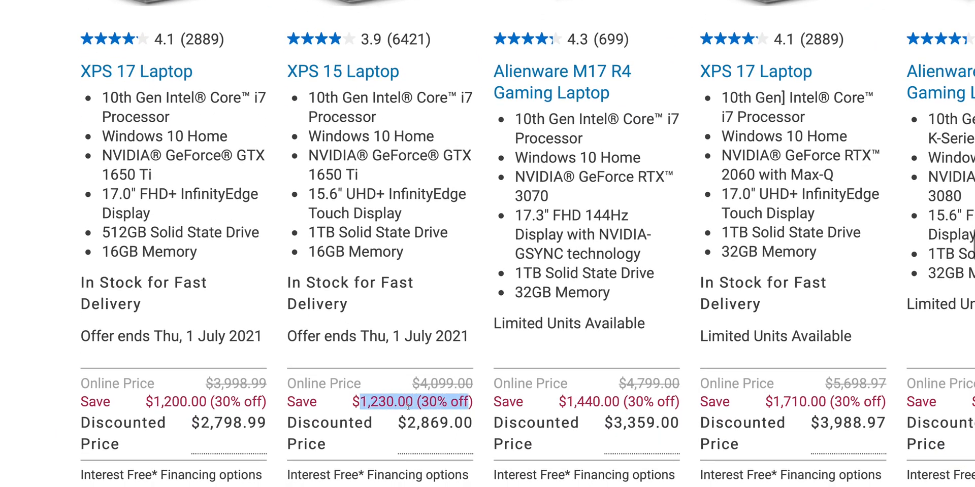
scroll("up", 3)
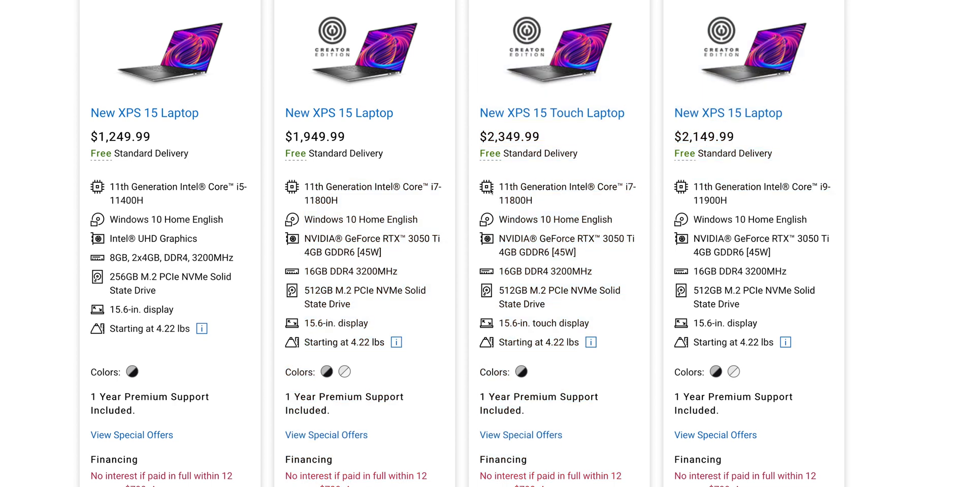
mouse_move(493, 193)
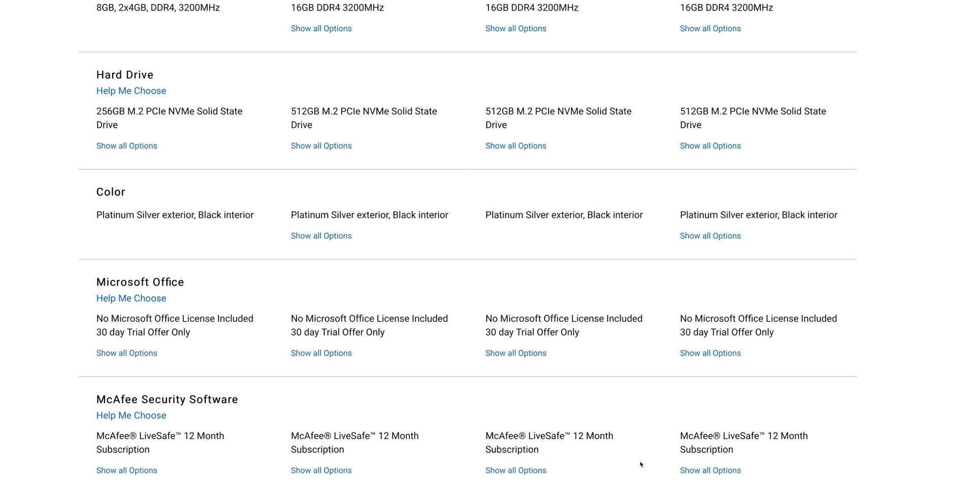
Expand the Display options to reveal the 15.6" OLED 3.5K touch panel
scroll("up", 3)
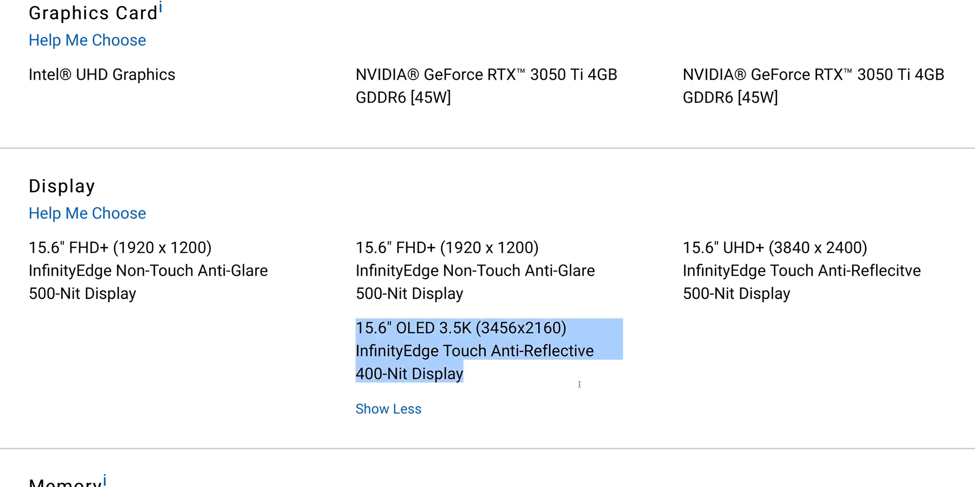
mouse_move(522, 378)
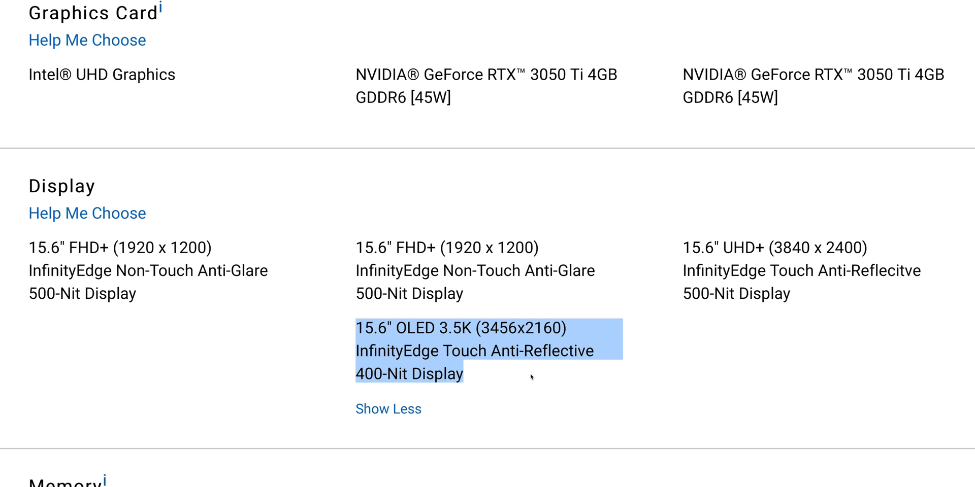
left_click(528, 379)
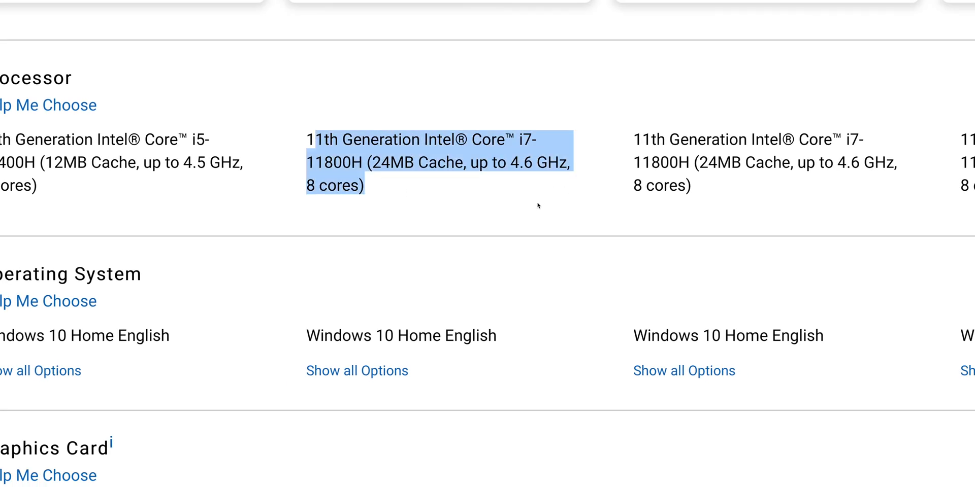
mouse_move(541, 213)
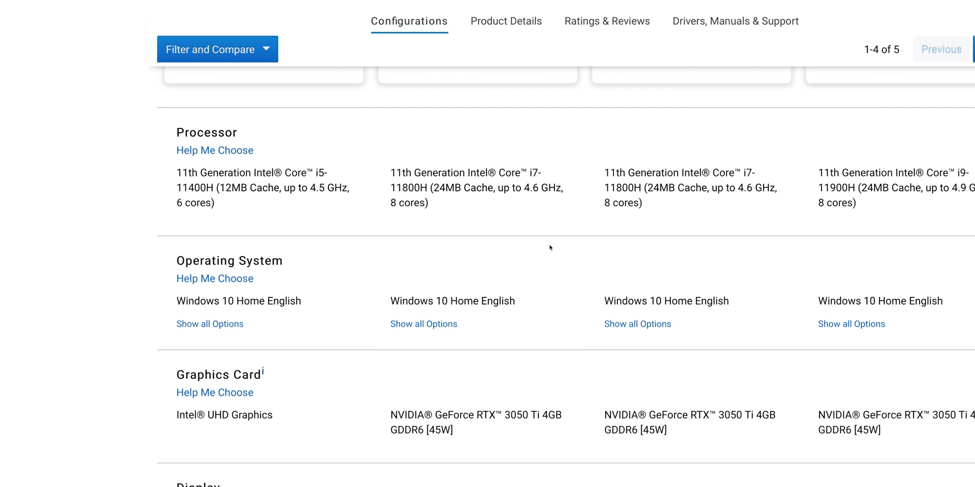
scroll("down", 3)
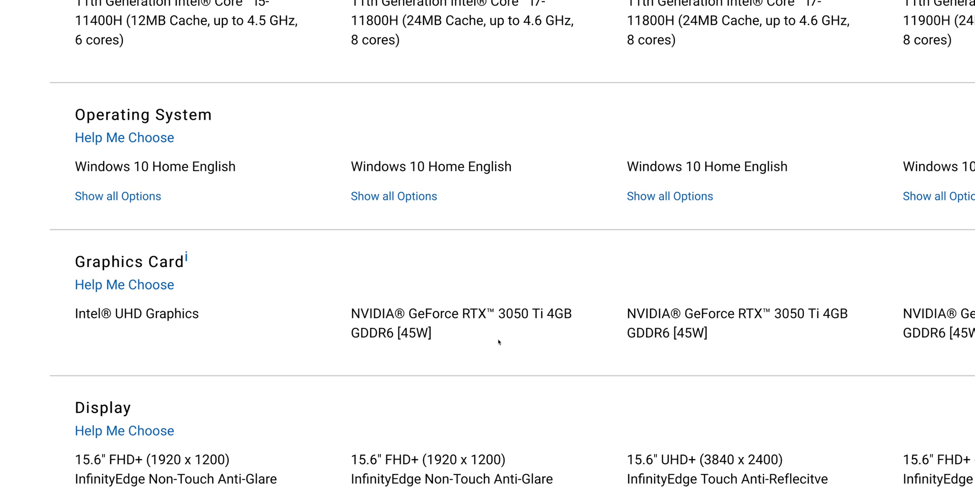
mouse_move(570, 310)
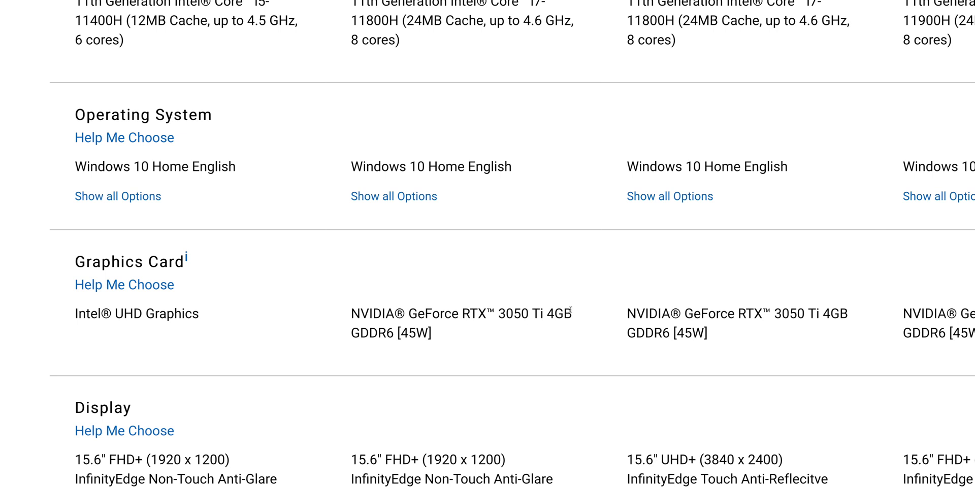
double_click(559, 314)
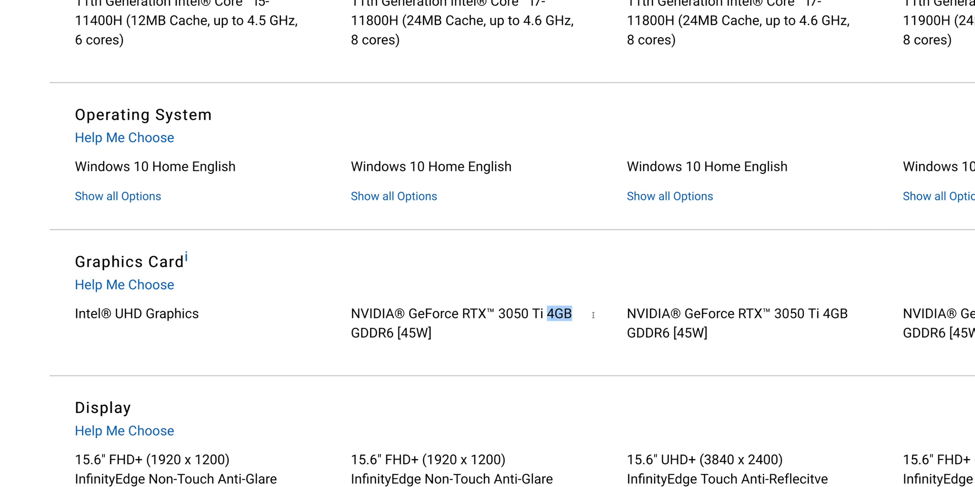
mouse_move(422, 337)
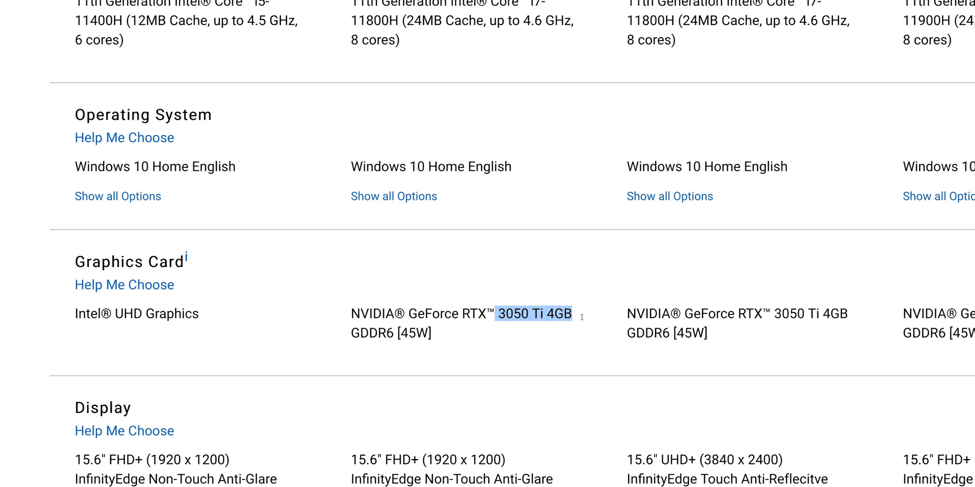
mouse_move(542, 347)
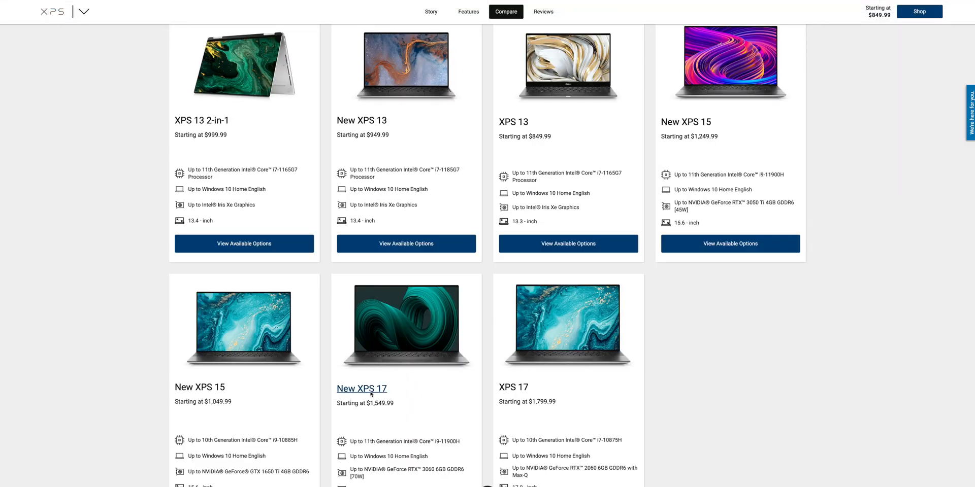
Compare the New XPS 17 configurations, highlighting the top model's Core i9-11900H processor
left_click(361, 388)
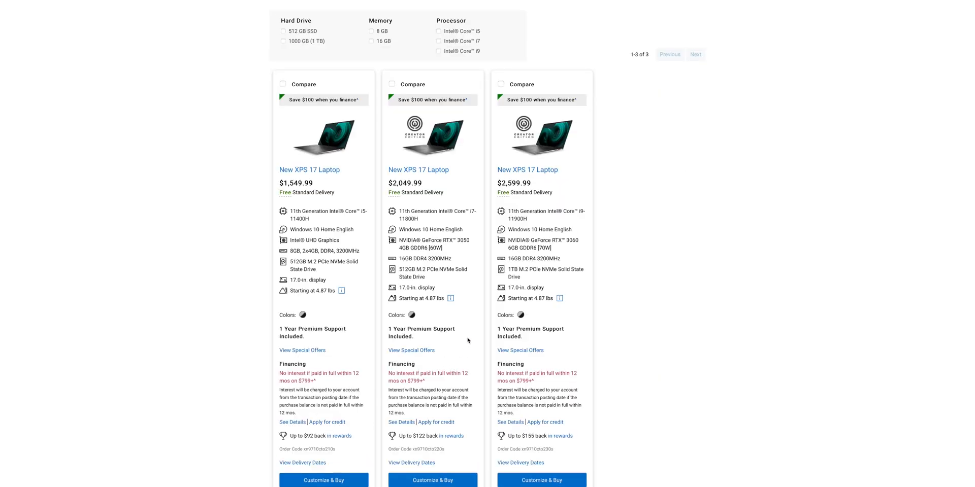
scroll("down", 3)
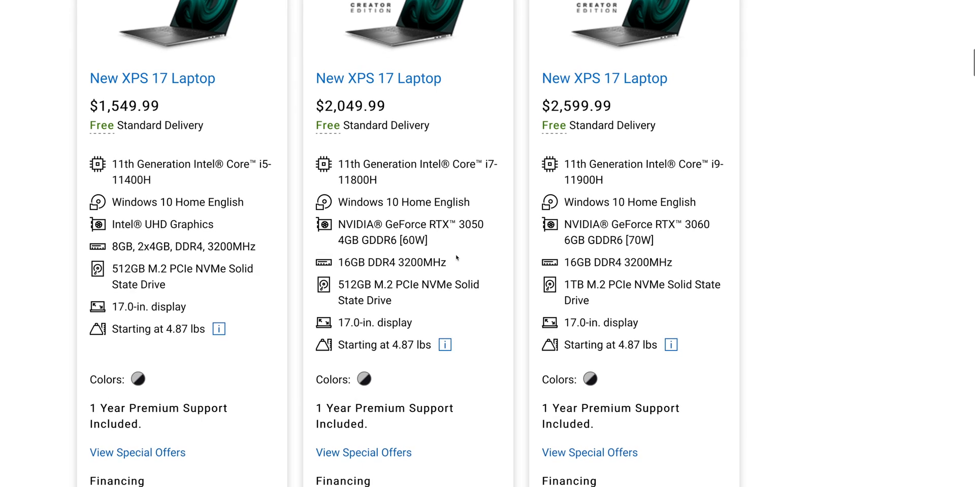
double_click(621, 169)
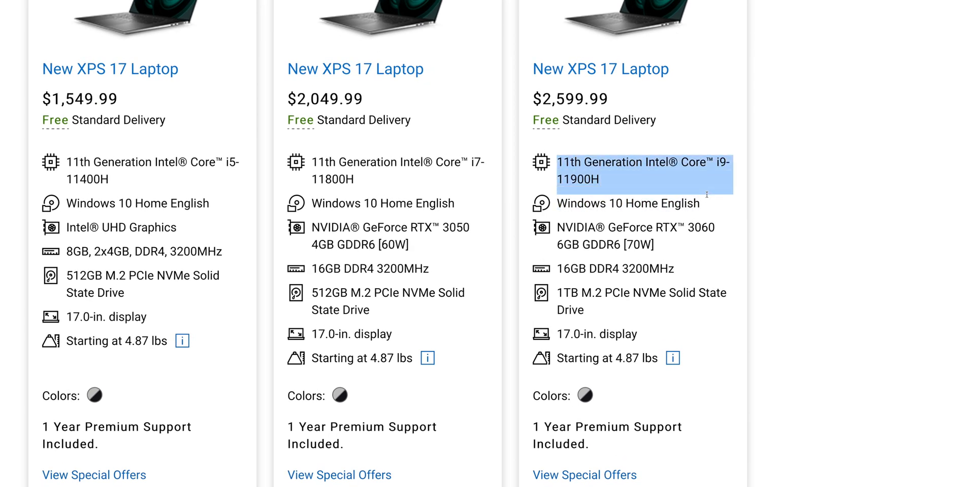
scroll("down", 3)
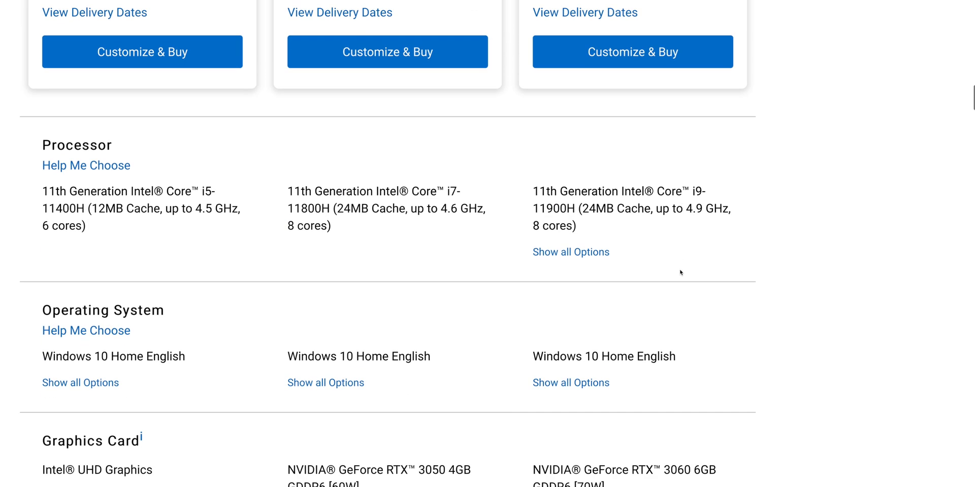
scroll("up", 3)
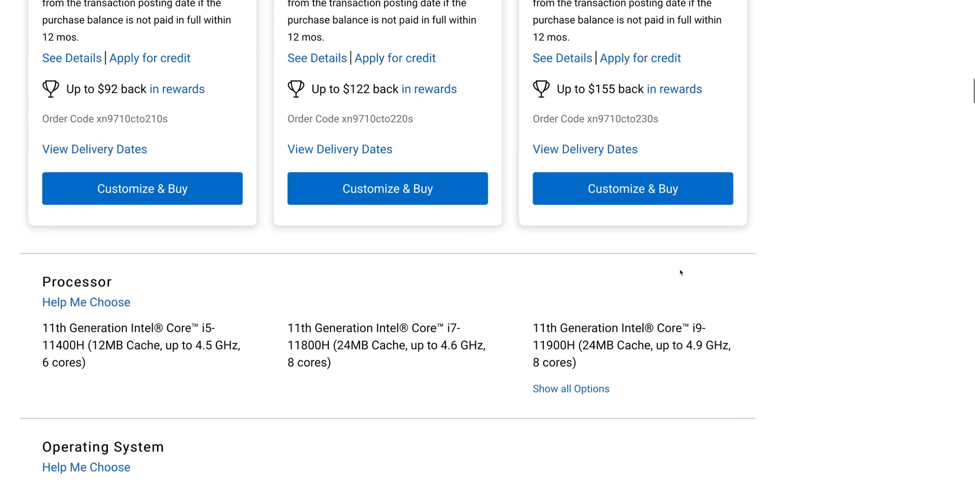
scroll("up", 3)
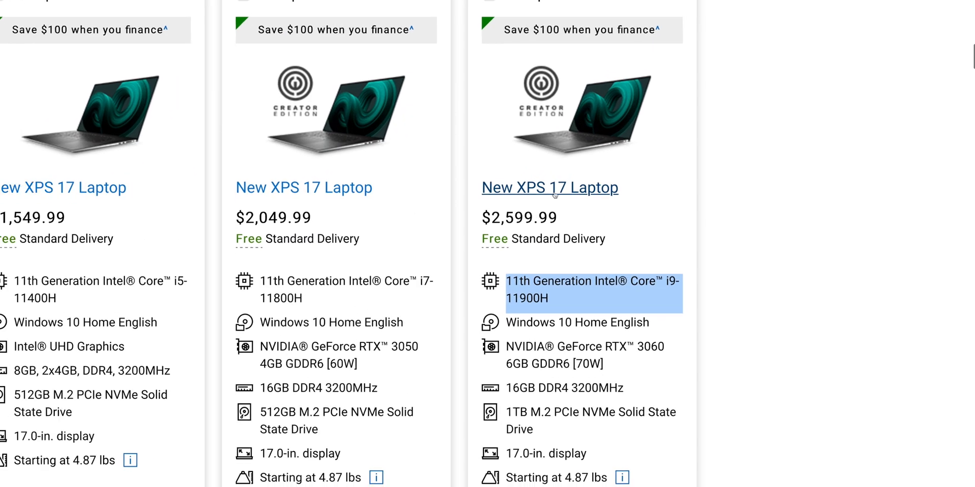
scroll("down", 3)
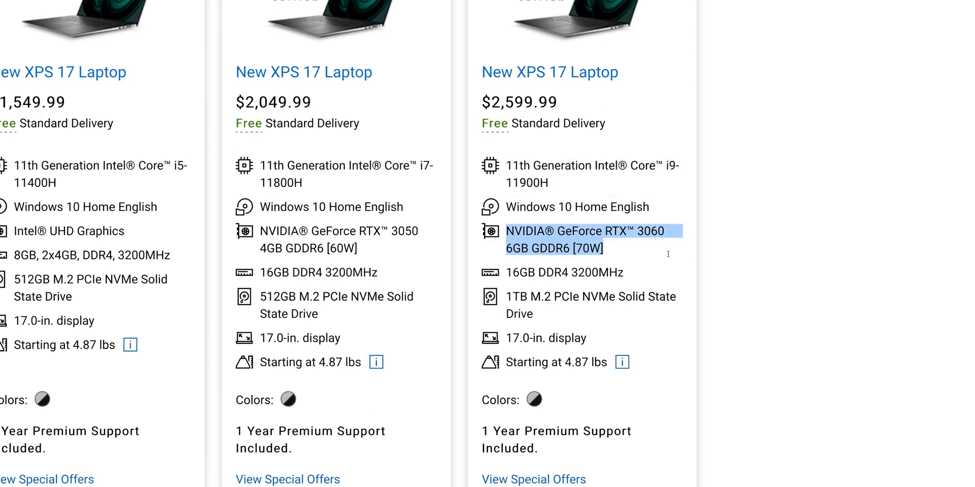
mouse_move(658, 268)
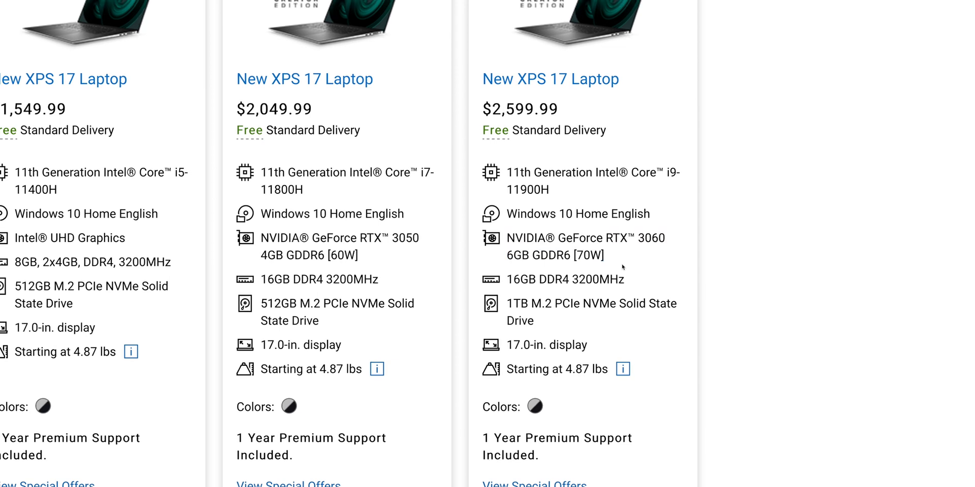
mouse_move(629, 272)
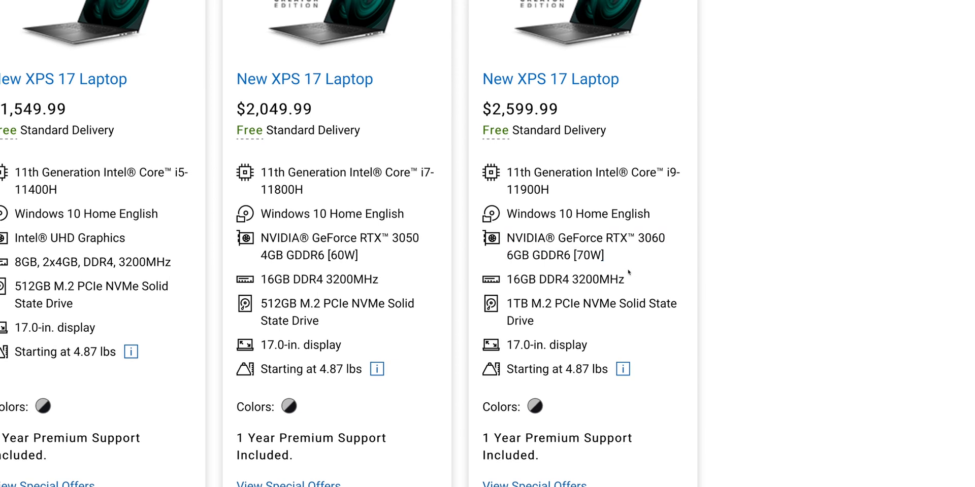
Browse the outlet laptop listings and the Cashrewards Dell Australia page offering up to 5.00% cashback
scroll("down", 3)
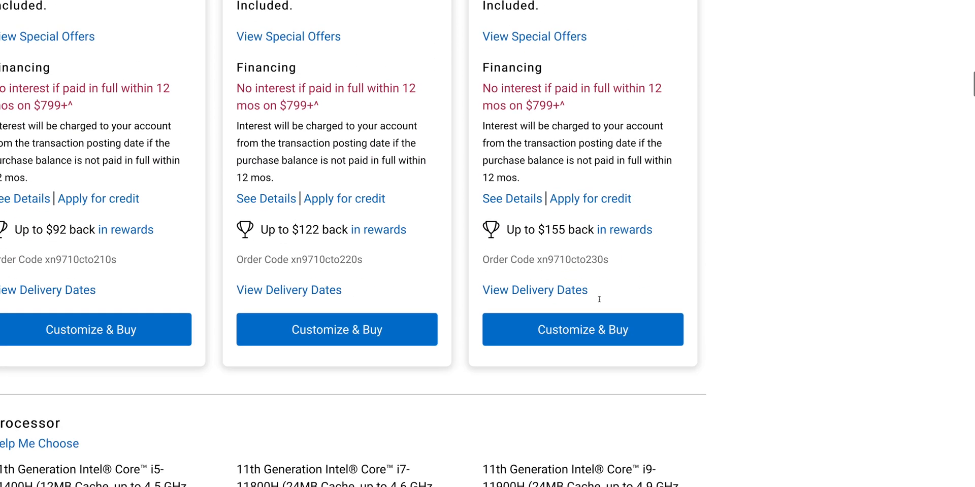
scroll("down", 3)
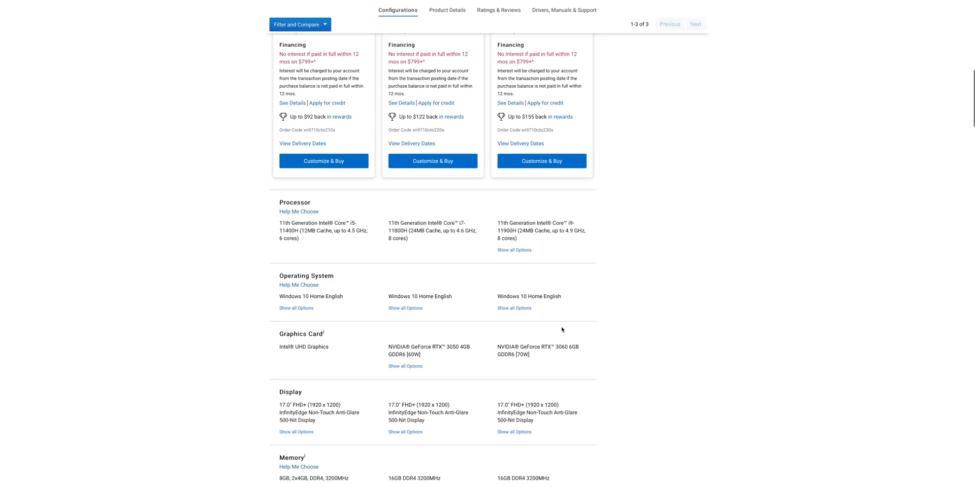
scroll("up", 3)
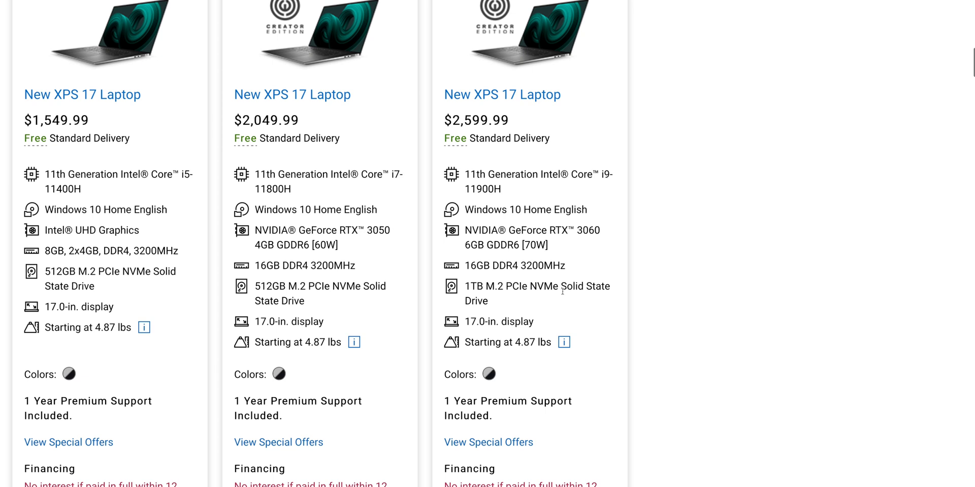
mouse_move(501, 314)
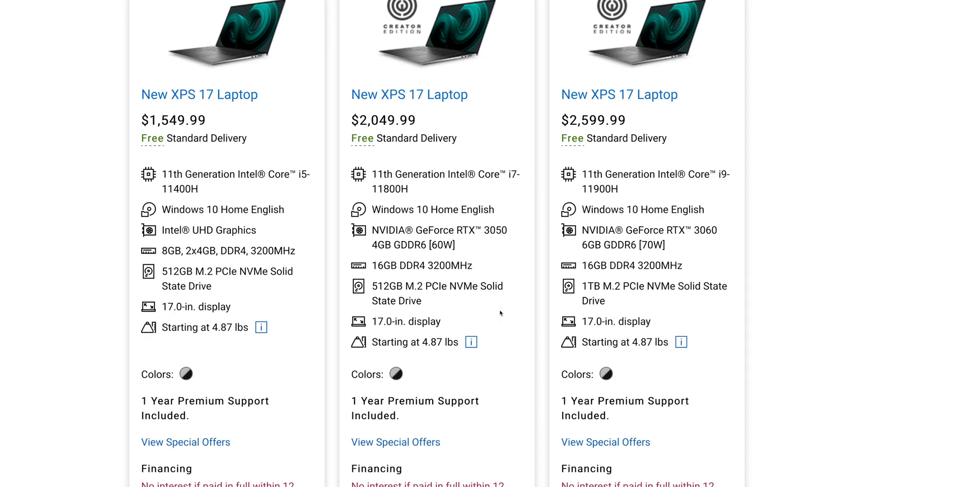
mouse_move(664, 283)
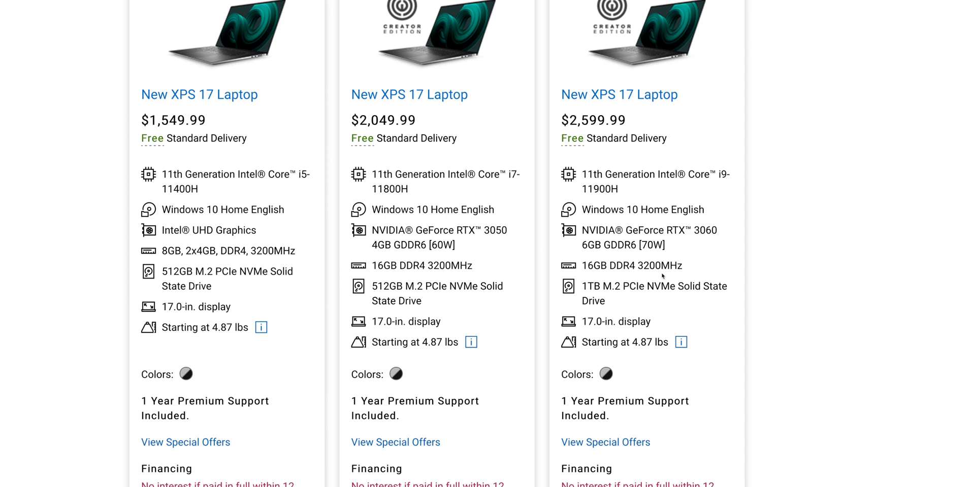
scroll("down", 3)
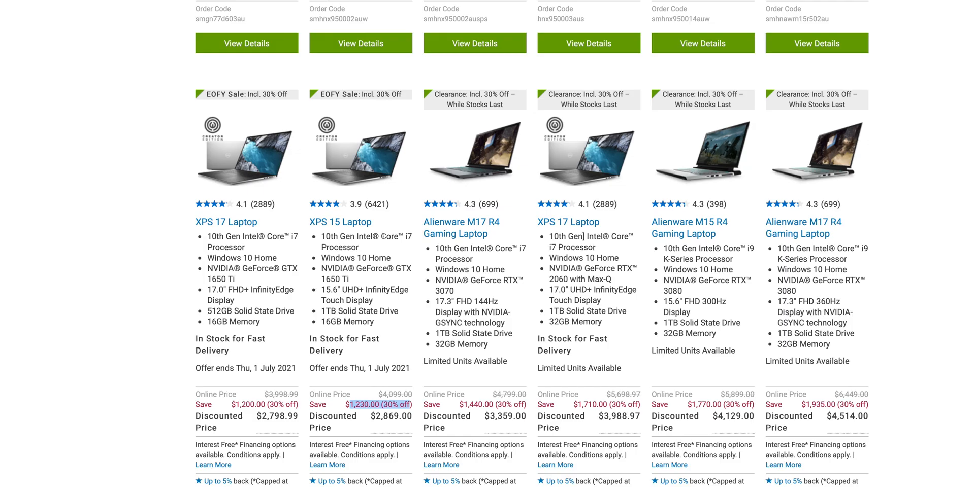
scroll("down", 3)
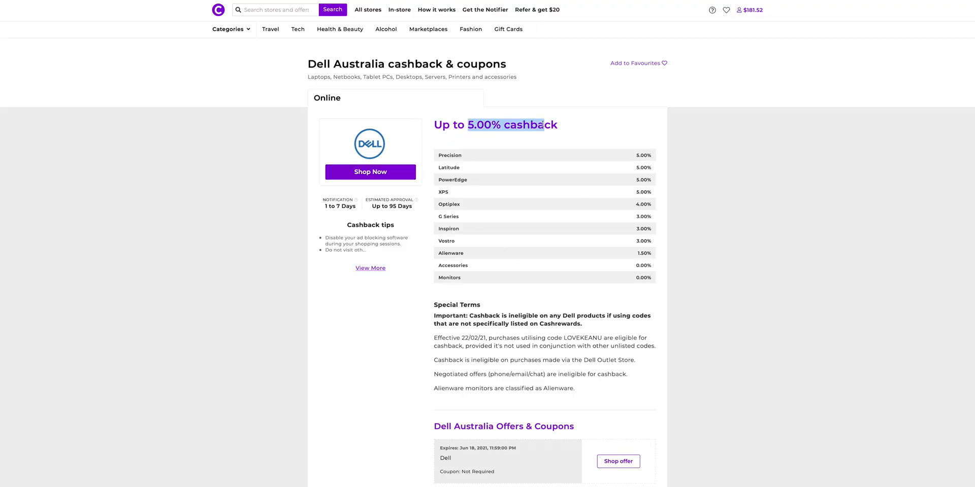
mouse_move(367, 9)
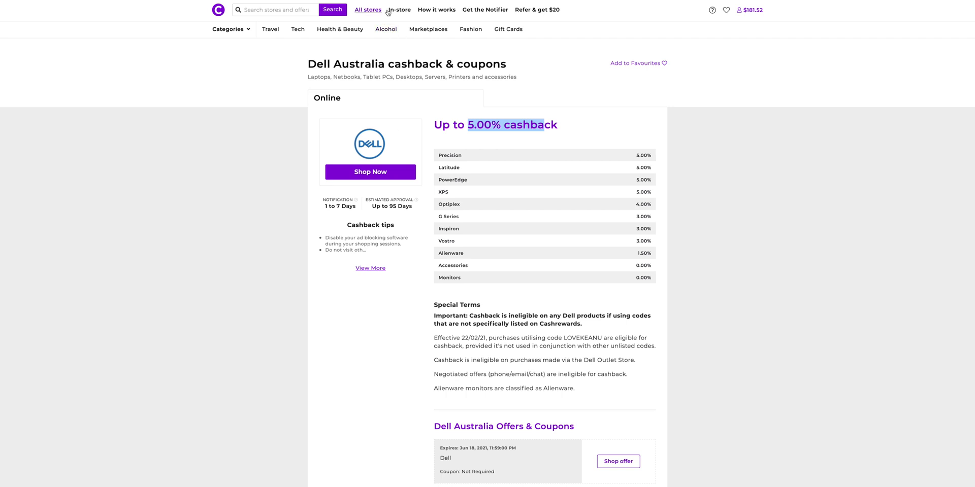
left_click(369, 172)
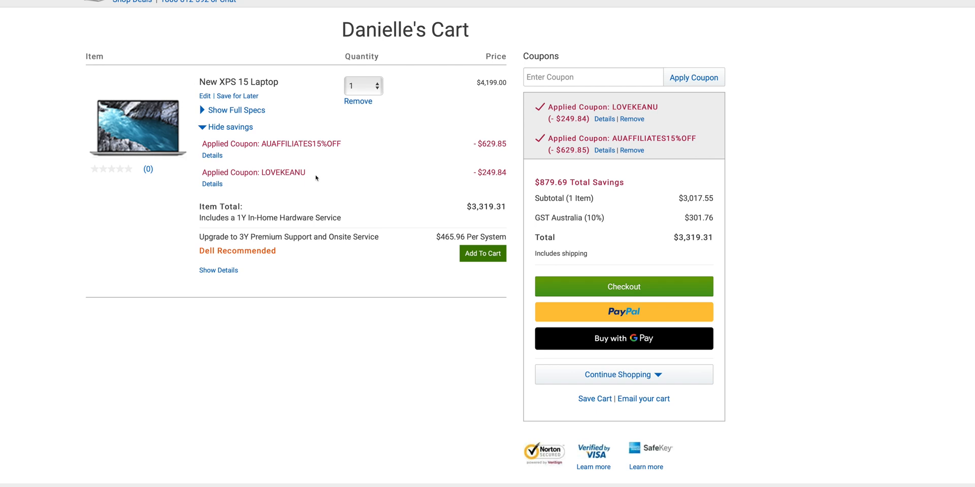
mouse_move(322, 171)
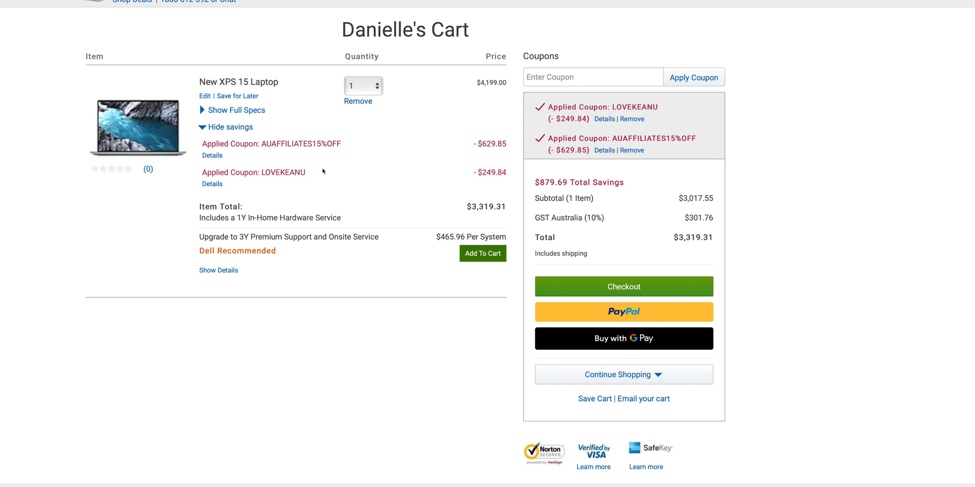
mouse_move(790, 10)
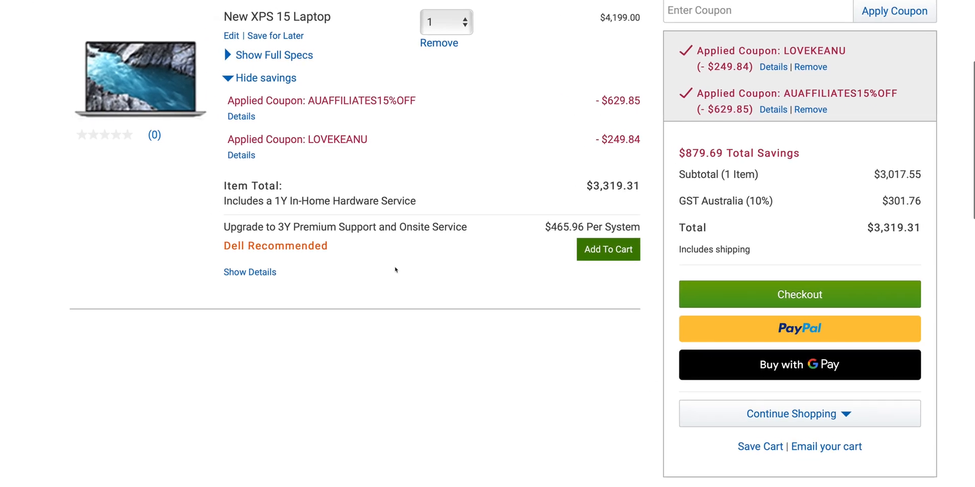
Review the cart's New XPS 15 with two stacked coupons, $879.69 savings and $3,319.31 total
scroll("up", 3)
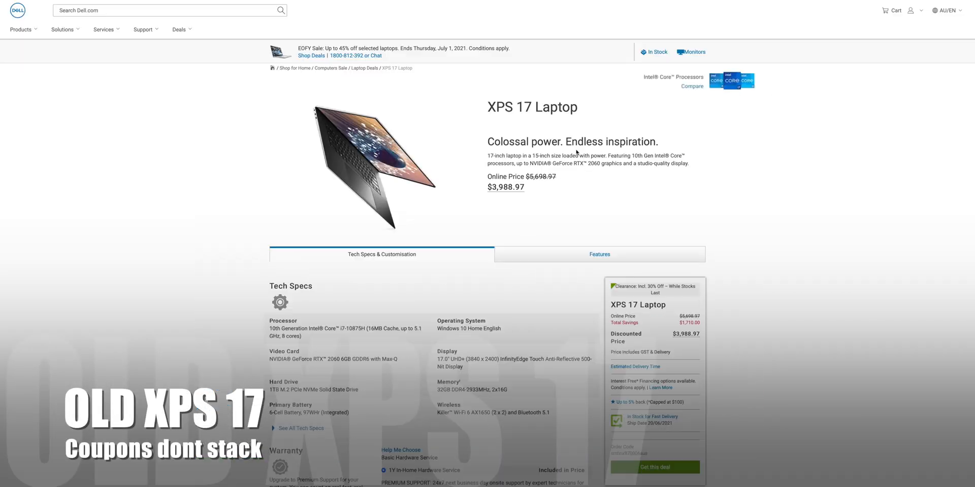
Review the older XPS 17's i7-10875H, RTX 2060, 32GB specs and $3,988.97 discounted price
scroll("down", 3)
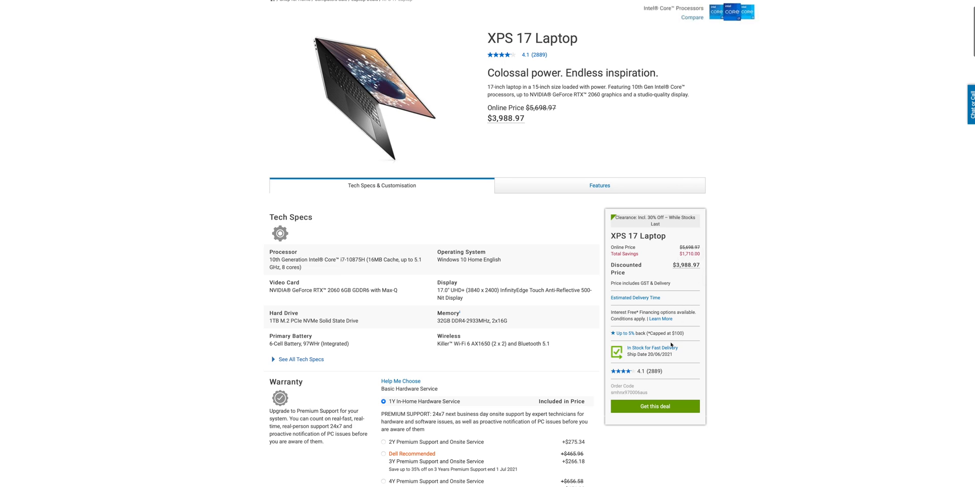
scroll("up", 3)
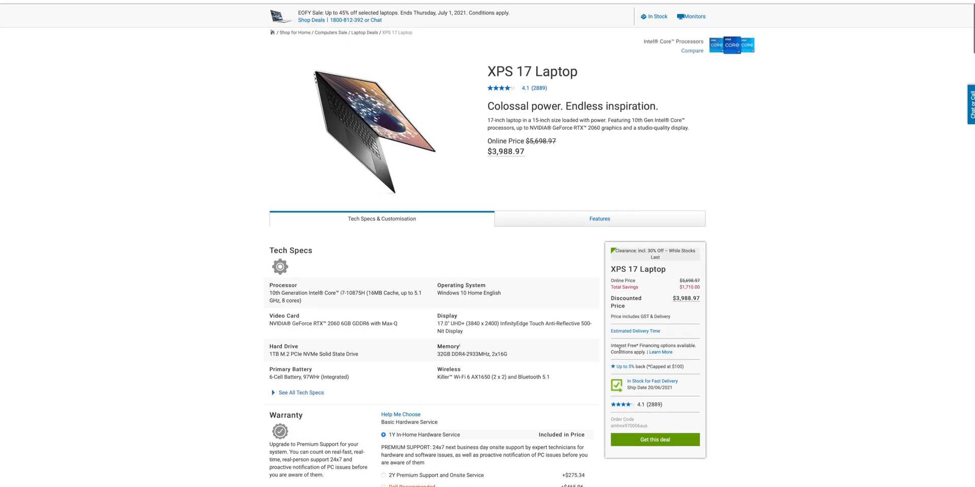
Add the discounted XPS 17 to the cart and remove the AUAFFILIATES15%OFF coupon, leaving LOVEKEANU at $3,709.74
left_click(654, 440)
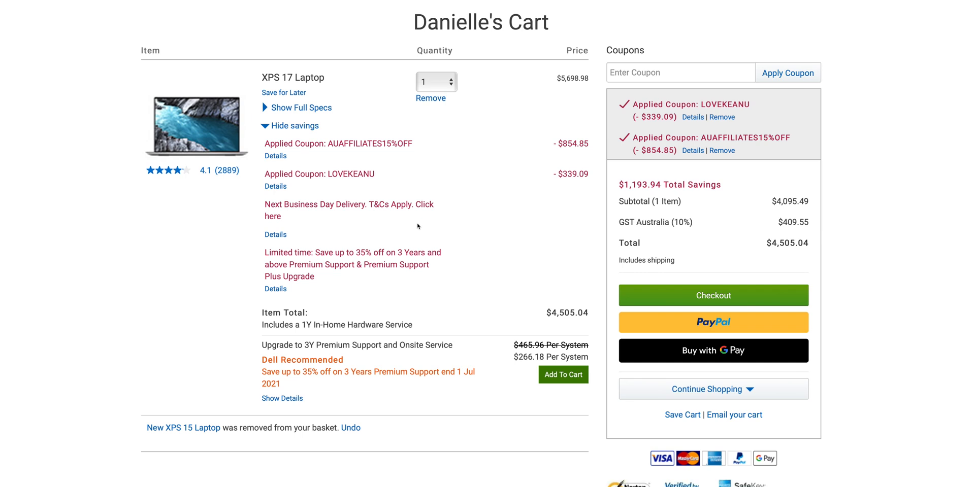
mouse_move(749, 147)
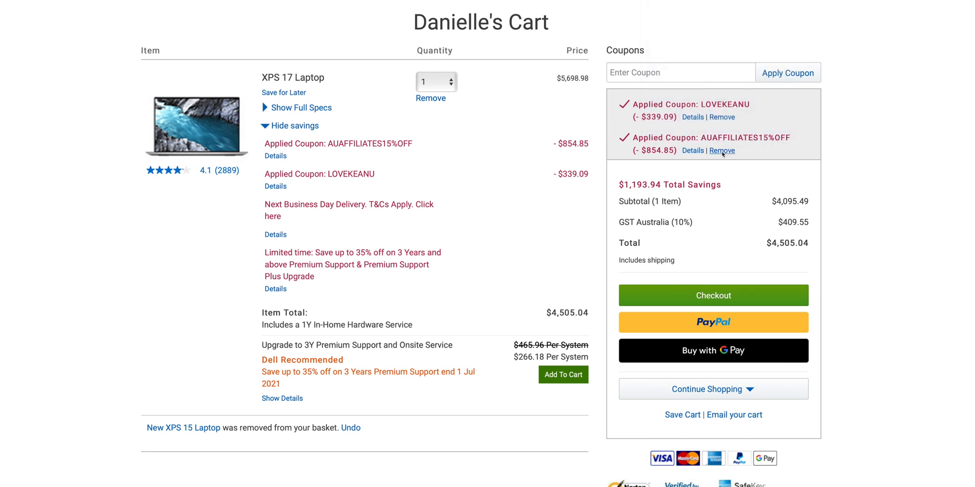
left_click(722, 151)
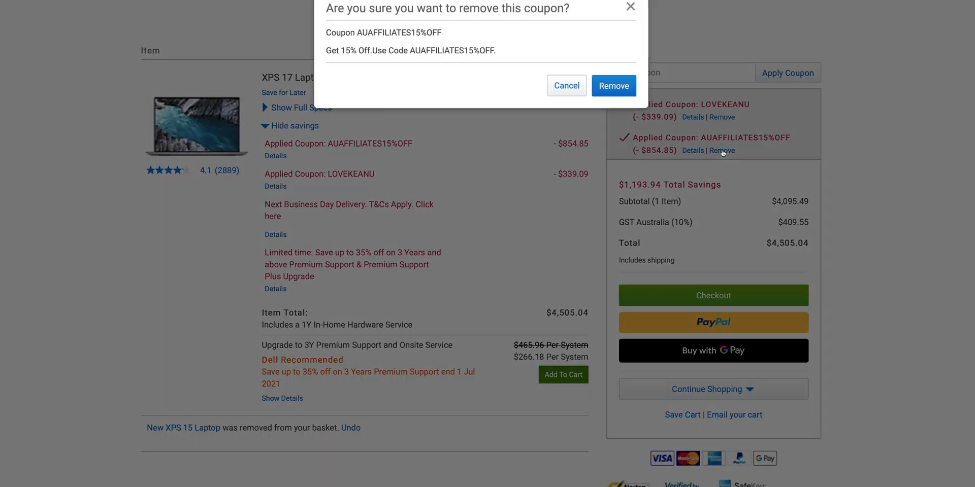
left_click(612, 85)
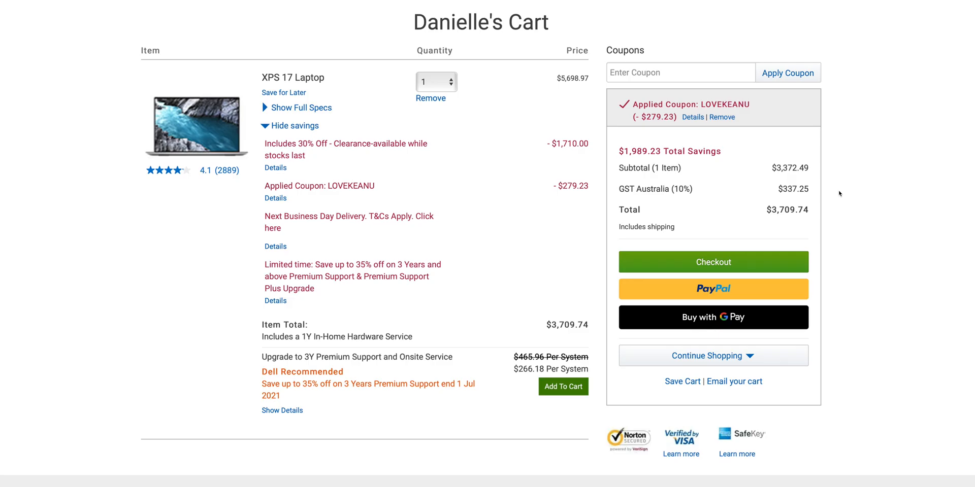
scroll("up", 3)
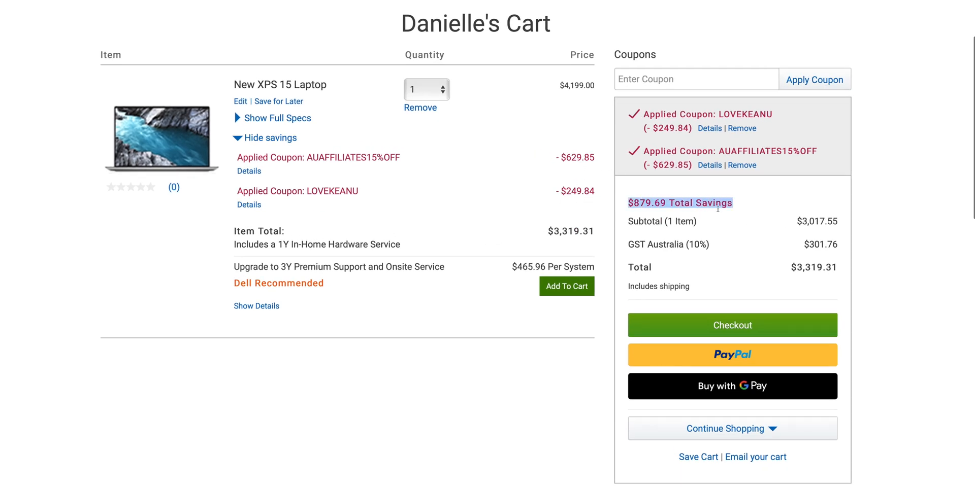
mouse_move(636, 170)
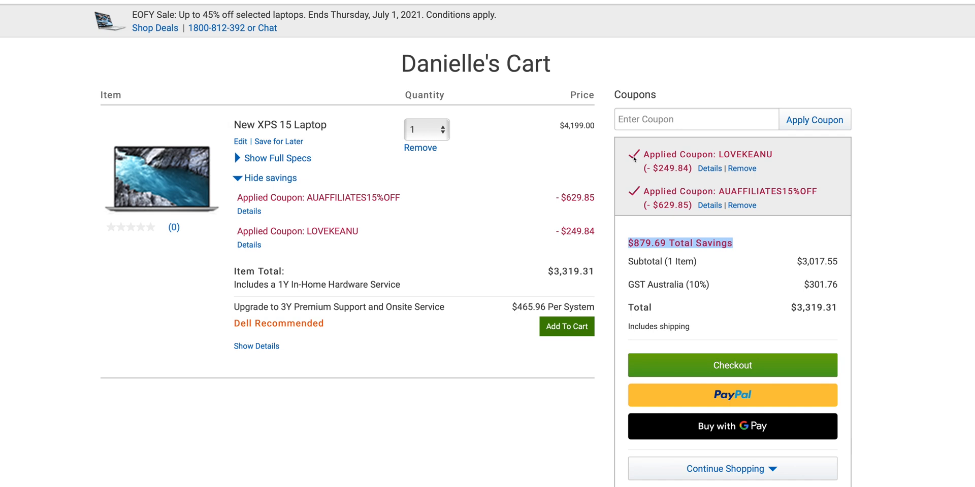
mouse_move(620, 156)
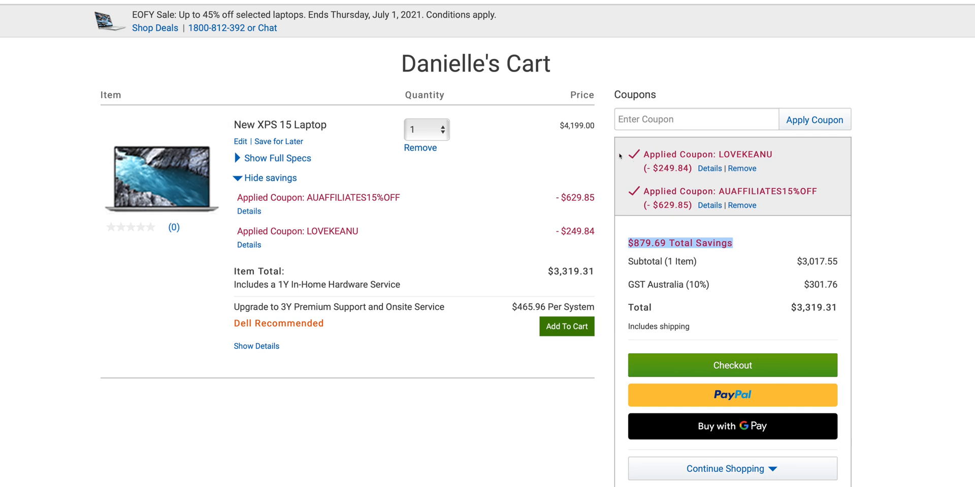
mouse_move(227, 73)
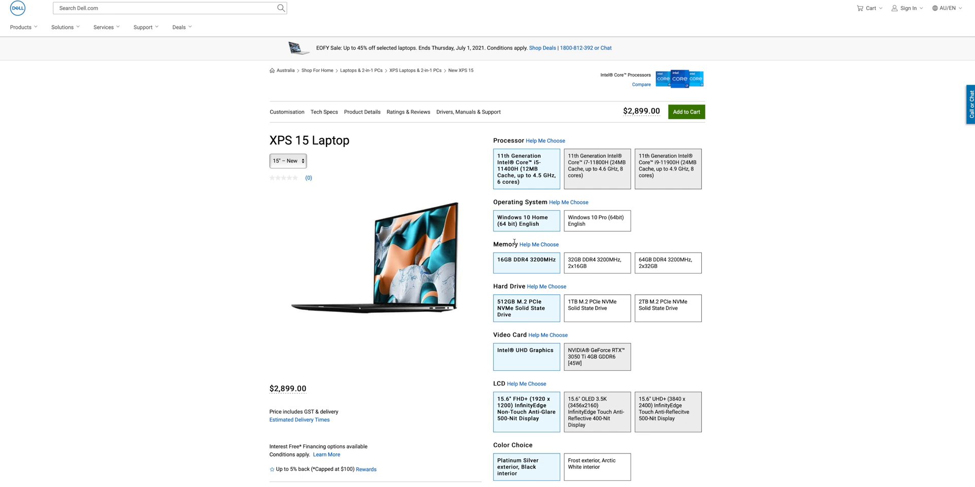
Upgrade the XPS 15 processor to the i7-11800H
scroll("down", 3)
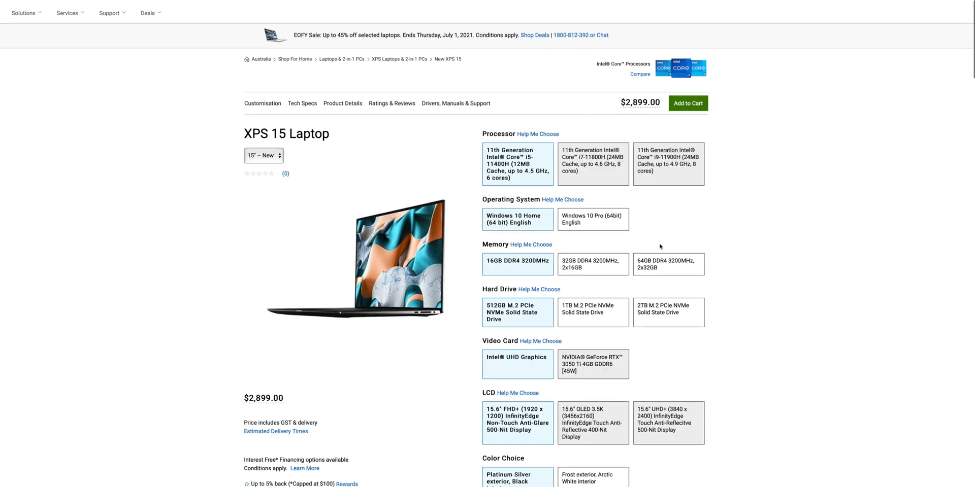
scroll("down", 3)
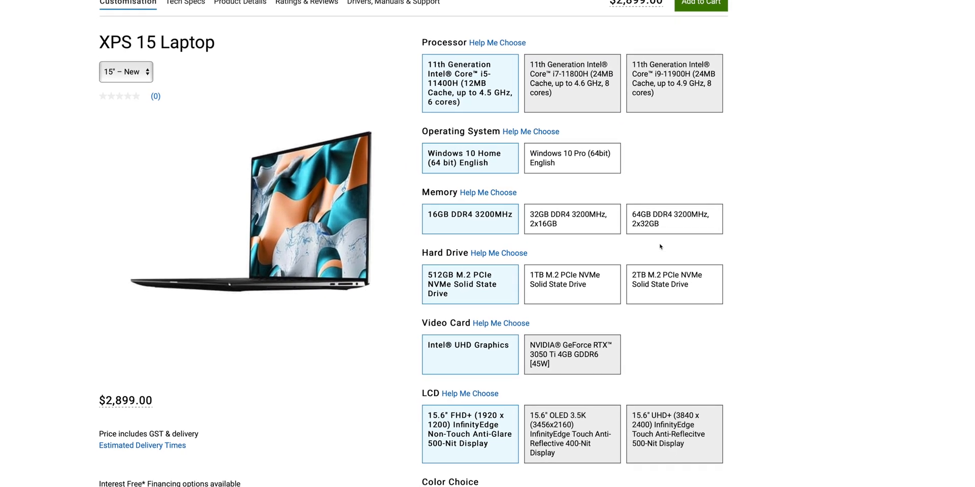
left_click(571, 84)
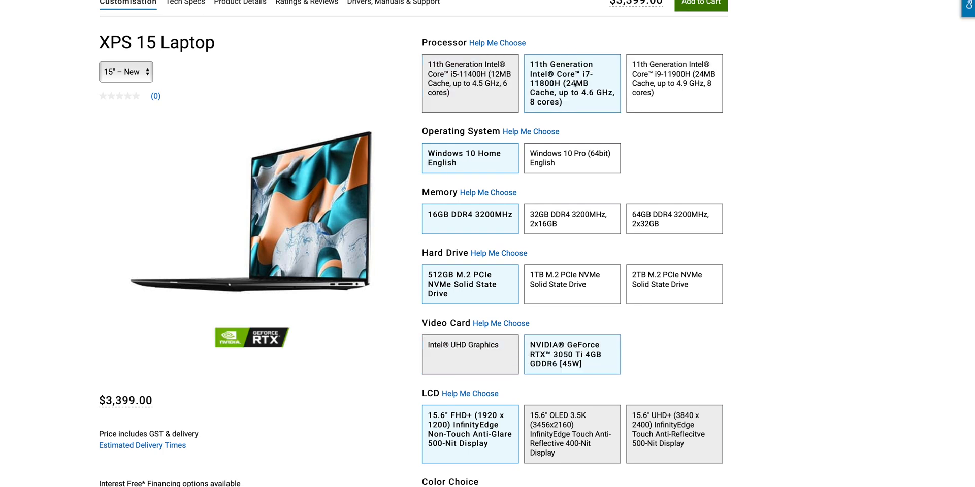
mouse_move(674, 83)
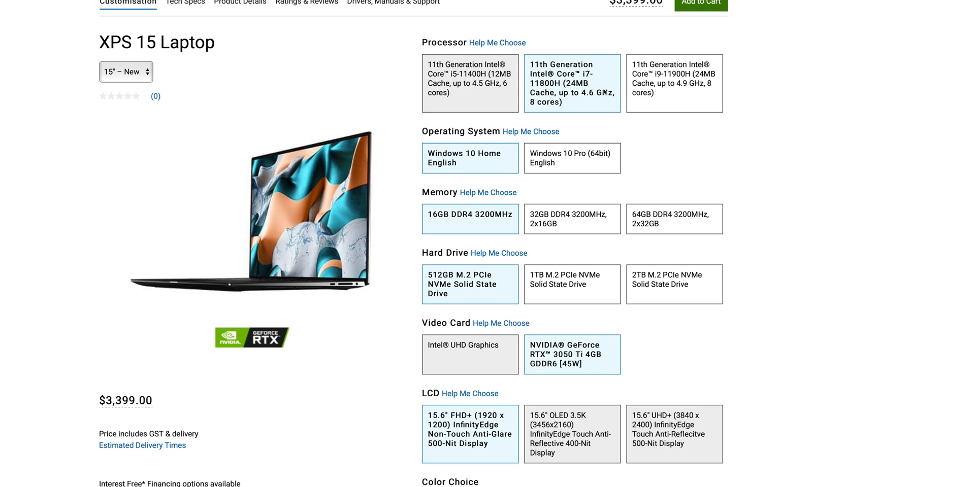
mouse_move(569, 111)
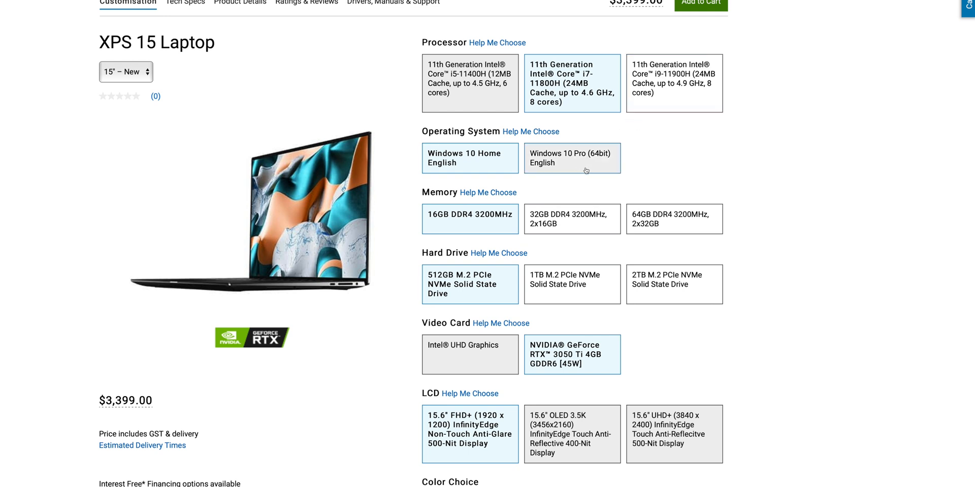
Review the 1TB SSD and 15.6" OLED 3.5K display choices bringing the configuration to $4,199.00
scroll("down", 3)
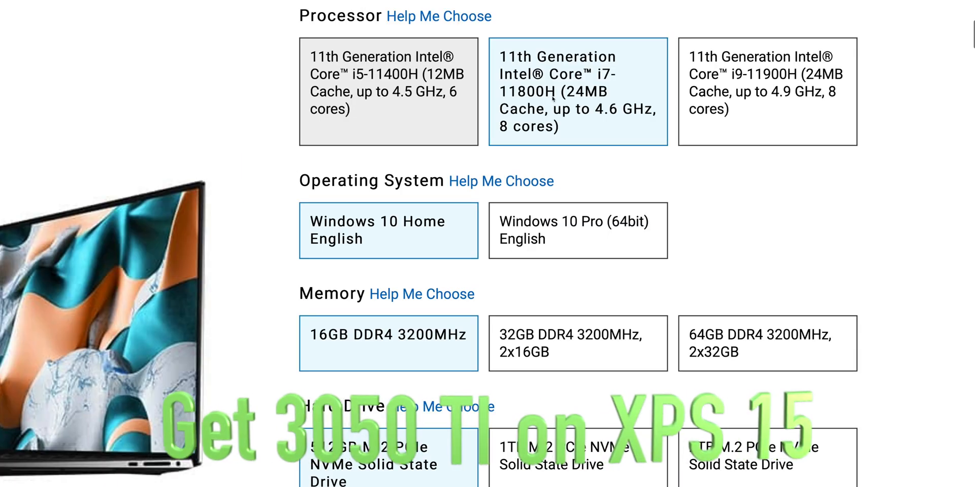
mouse_move(600, 114)
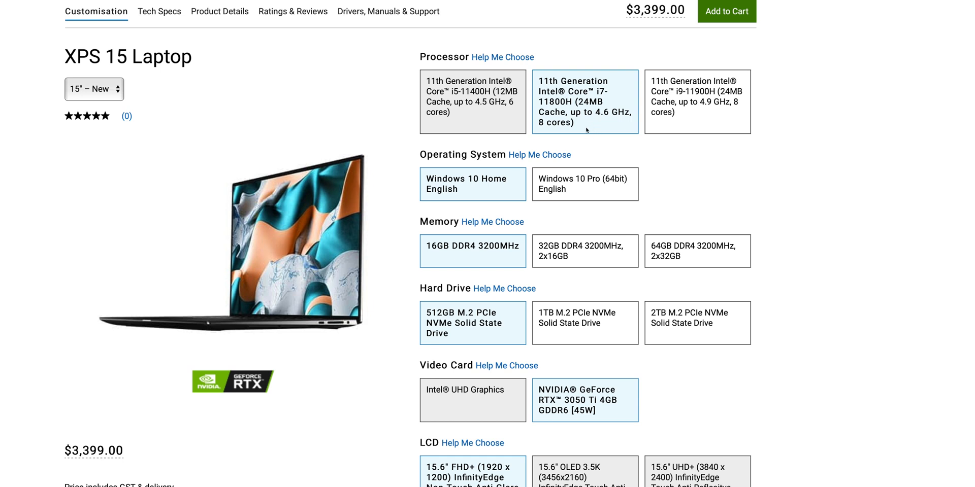
scroll("down", 3)
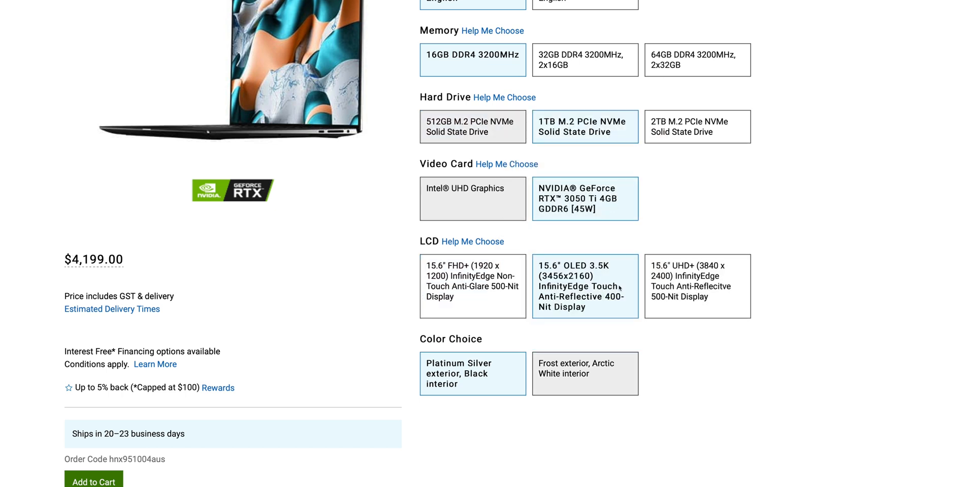
scroll("up", 3)
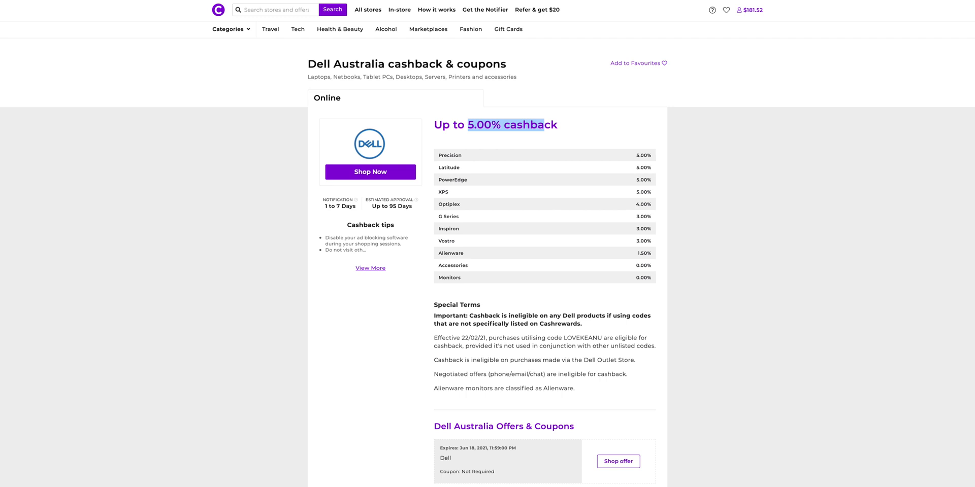
Return to the cart showing the New XPS 15 with both coupons stacked at $3,319.31
left_click(369, 172)
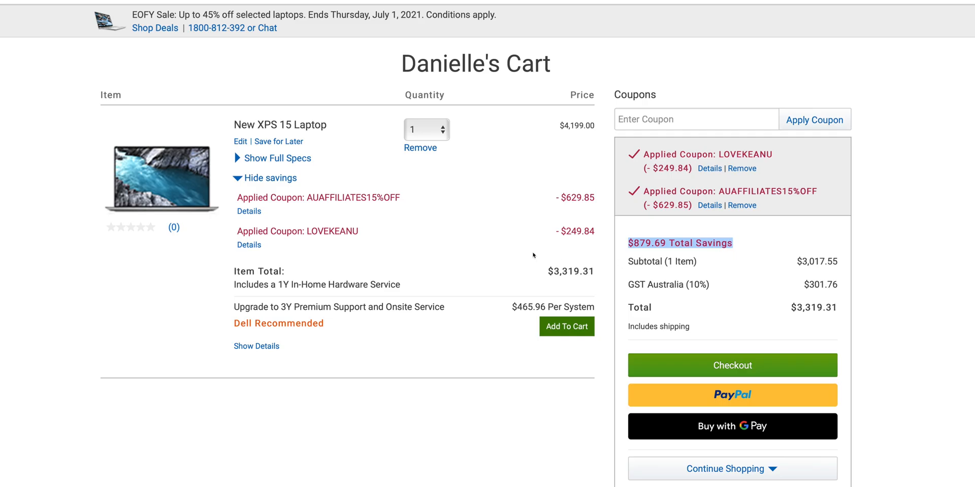
mouse_move(595, 293)
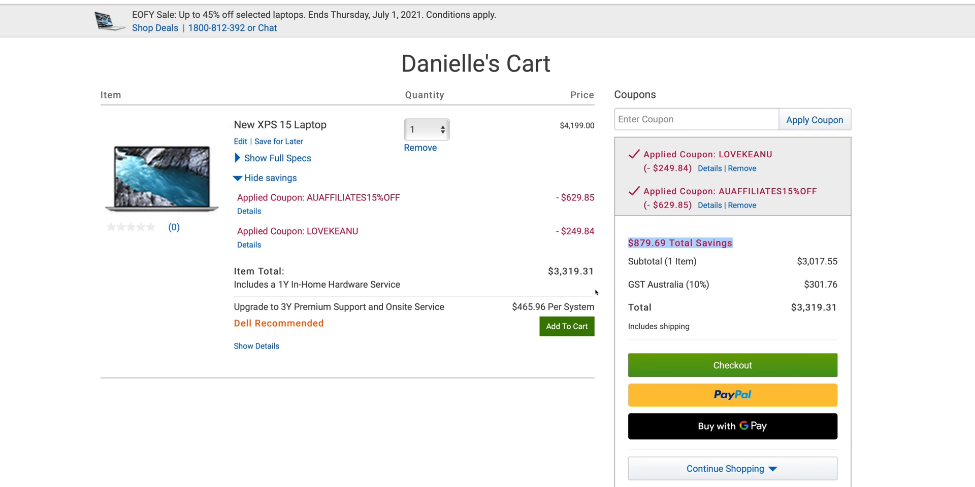